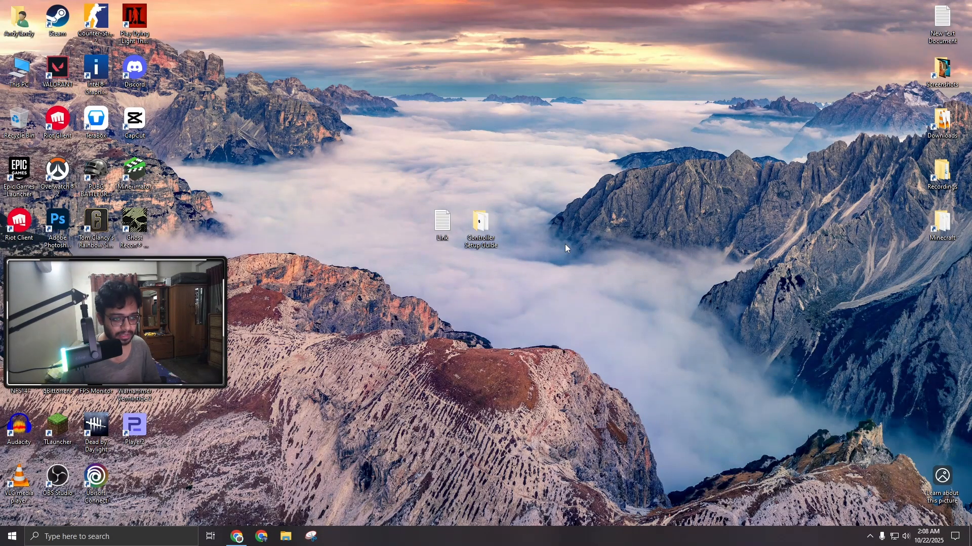
Open the Controller Setup Guide folder with the Read Me, Speedlink driver and x360ce archive.
double_click(442, 222)
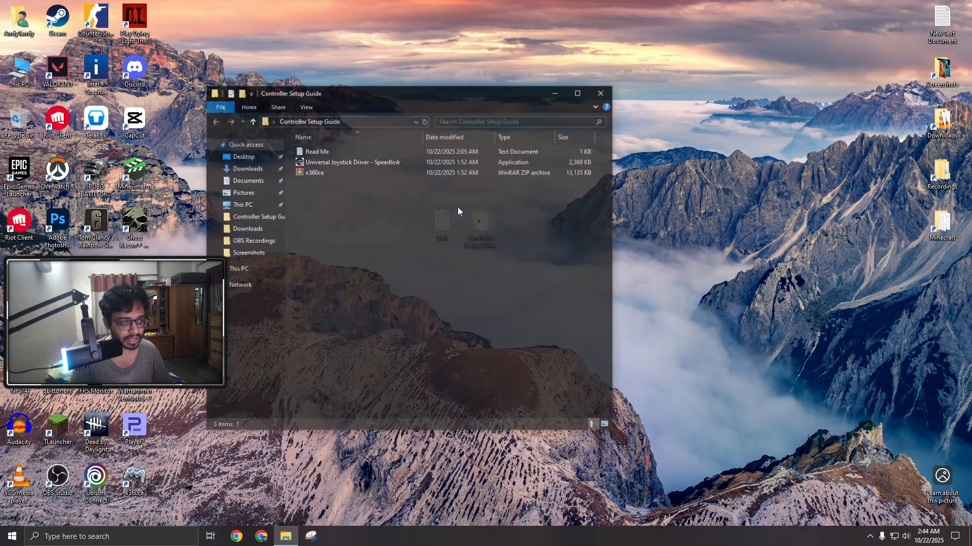
double_click(317, 151)
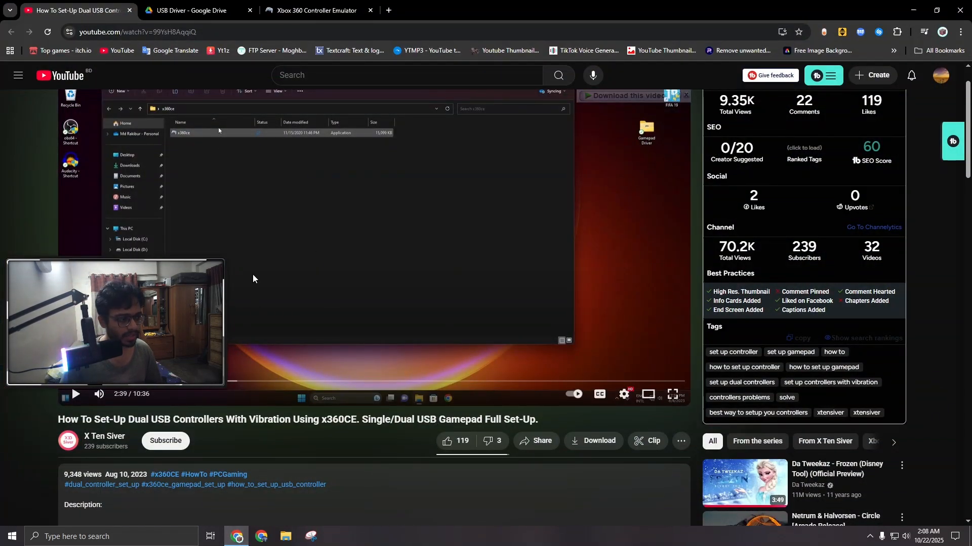
mouse_move(180, 10)
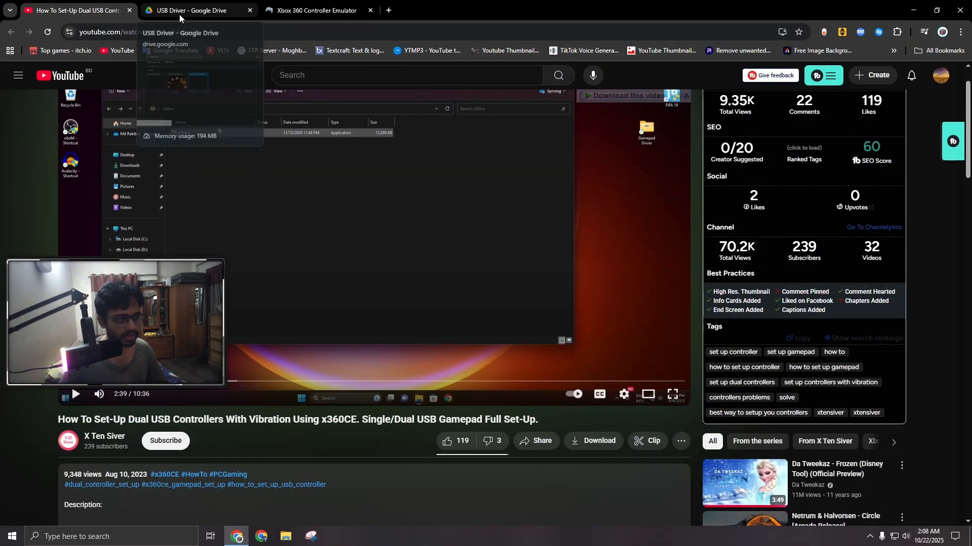
View the shared USB Driver Drive folder and the x360ce.com 4.x download section.
left_click(189, 10)
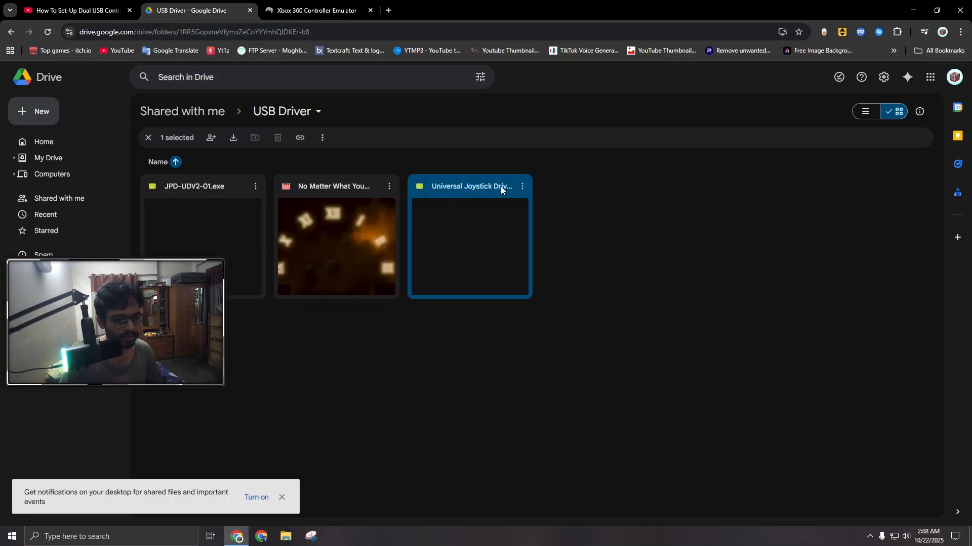
mouse_move(491, 189)
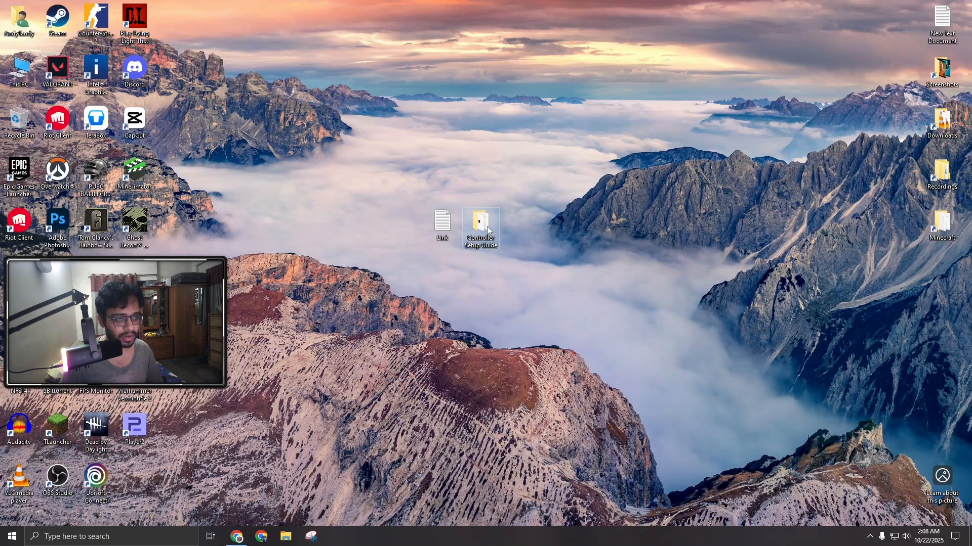
double_click(480, 222)
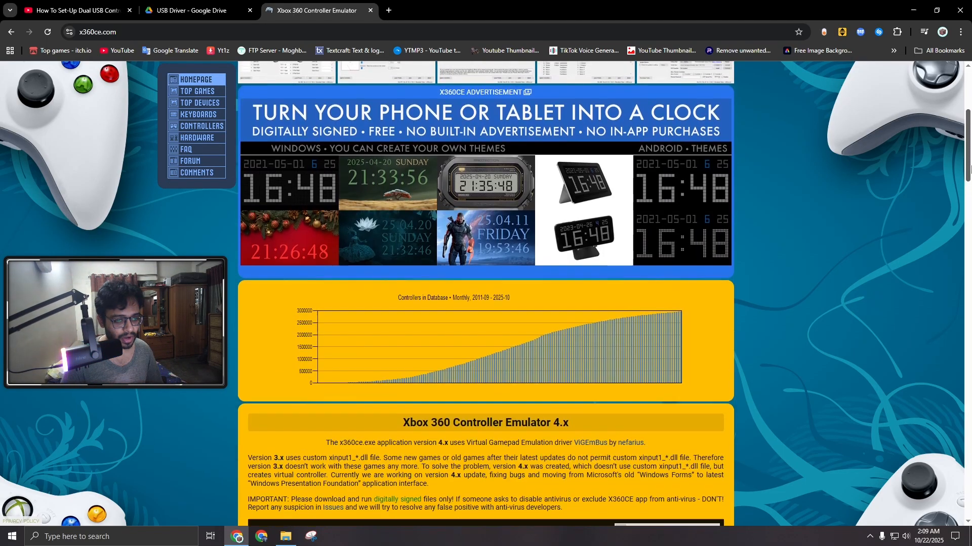
scroll("down", 3)
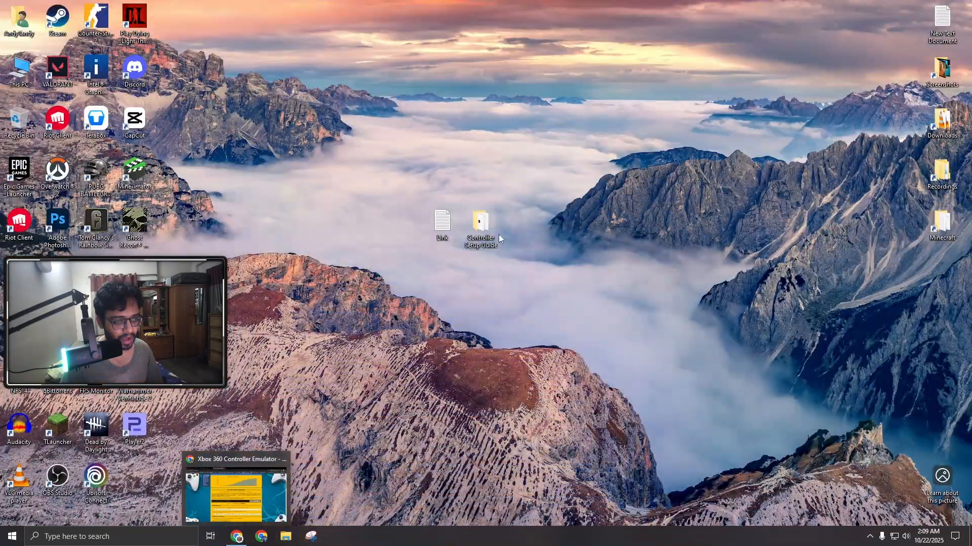
Run the Speedlink installer from the guide folder and finish the driver installation.
double_click(479, 224)
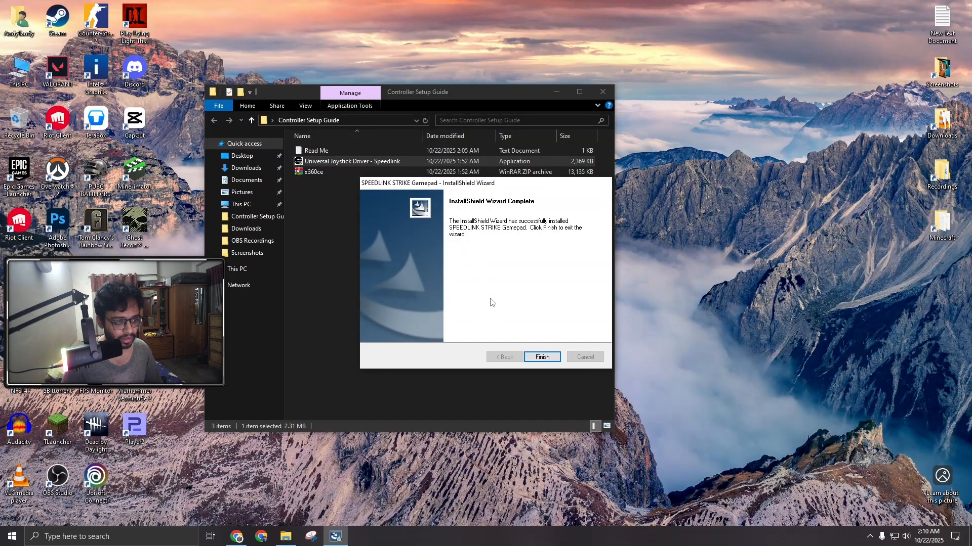
left_click(541, 356)
type("se")
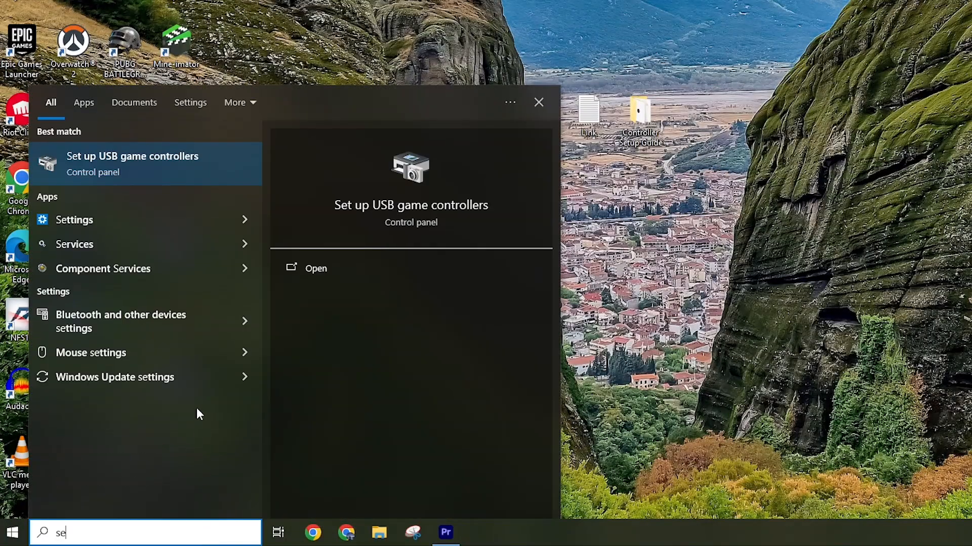
In Set up USB game controllers, inspect the SPEEDLINK STRIKE Gamepad's test and calibration pages.
left_click(130, 164)
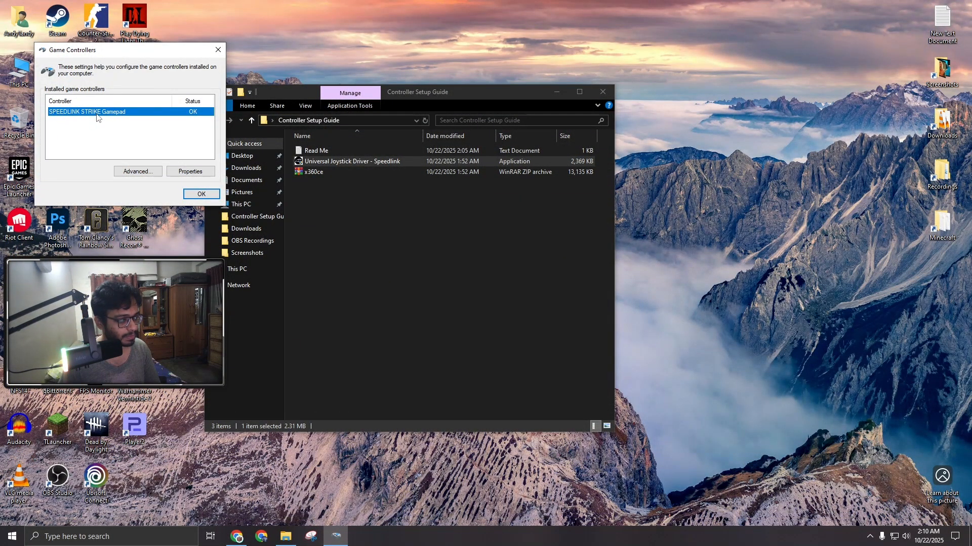
left_click(190, 171)
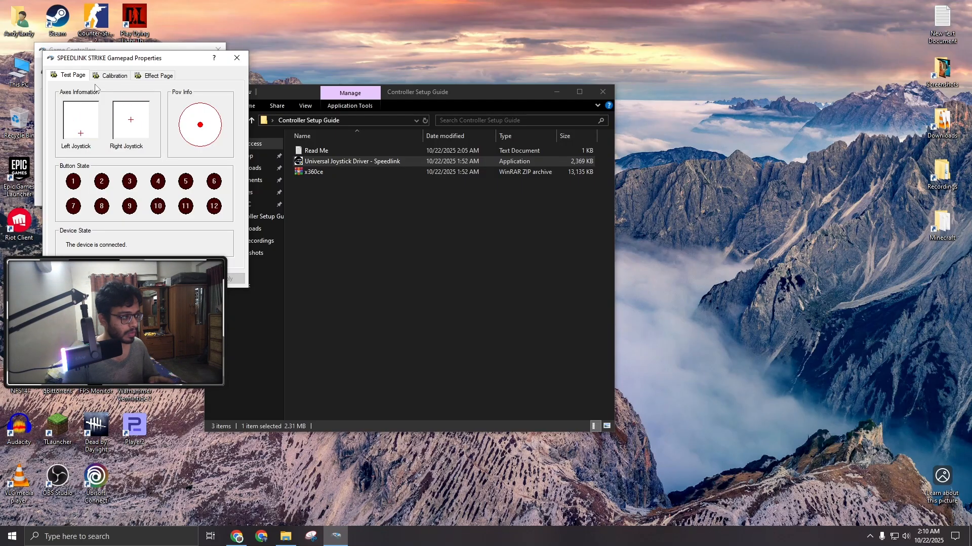
left_click(113, 75)
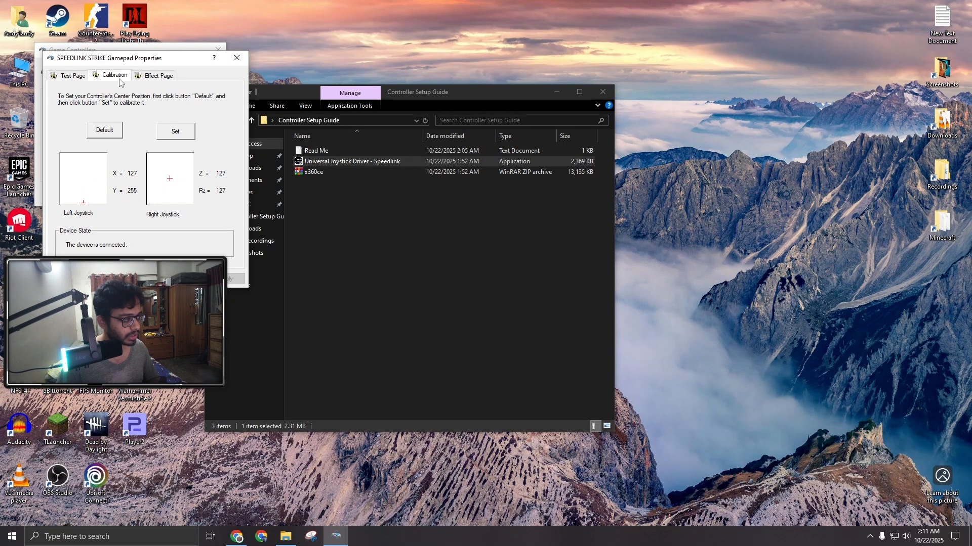
left_click(158, 75)
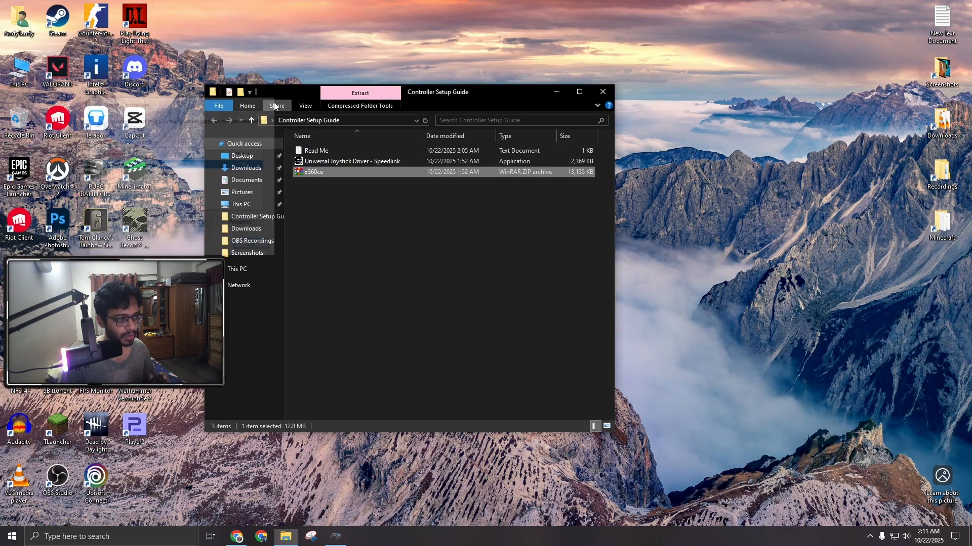
Extract the x360ce archive and move its folder into Program Files with admin permission.
right_click(312, 172)
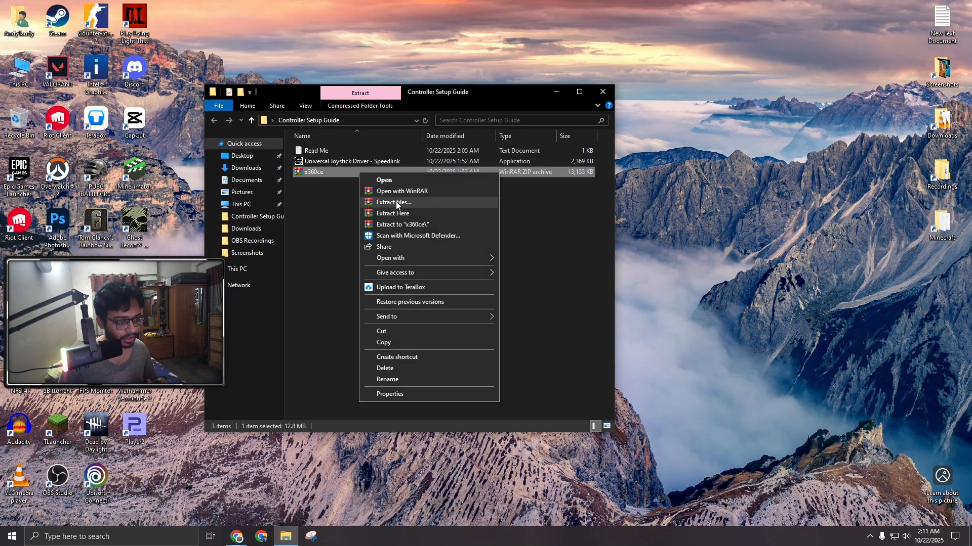
left_click(392, 214)
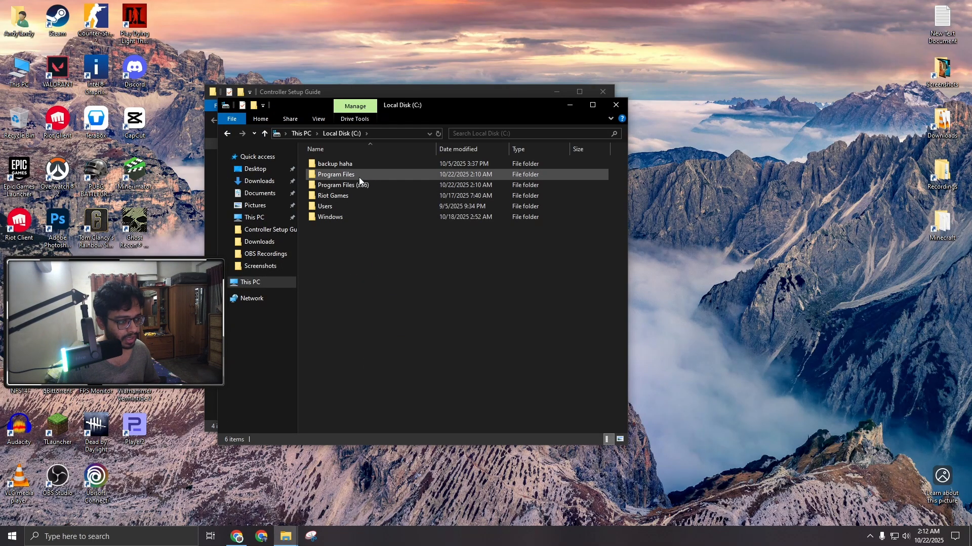
double_click(336, 174)
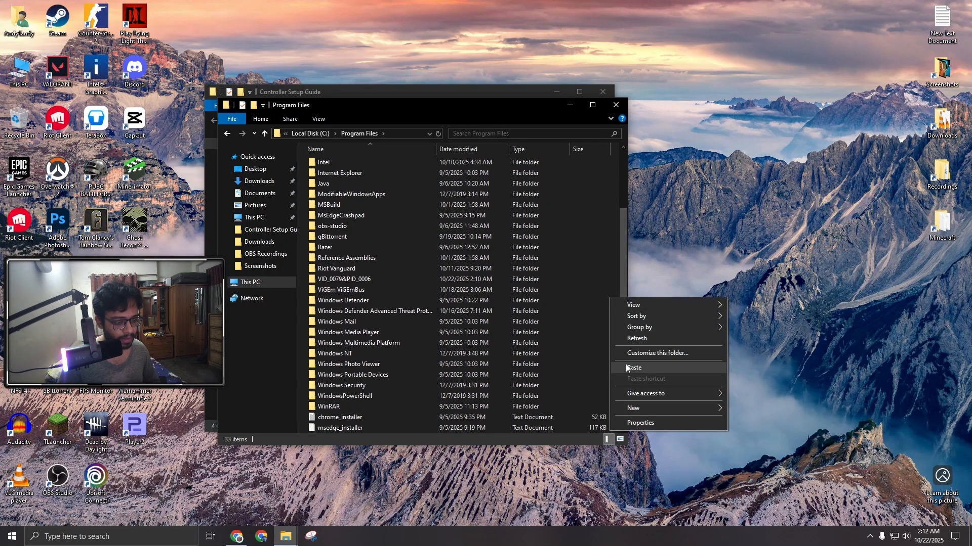
left_click(633, 368)
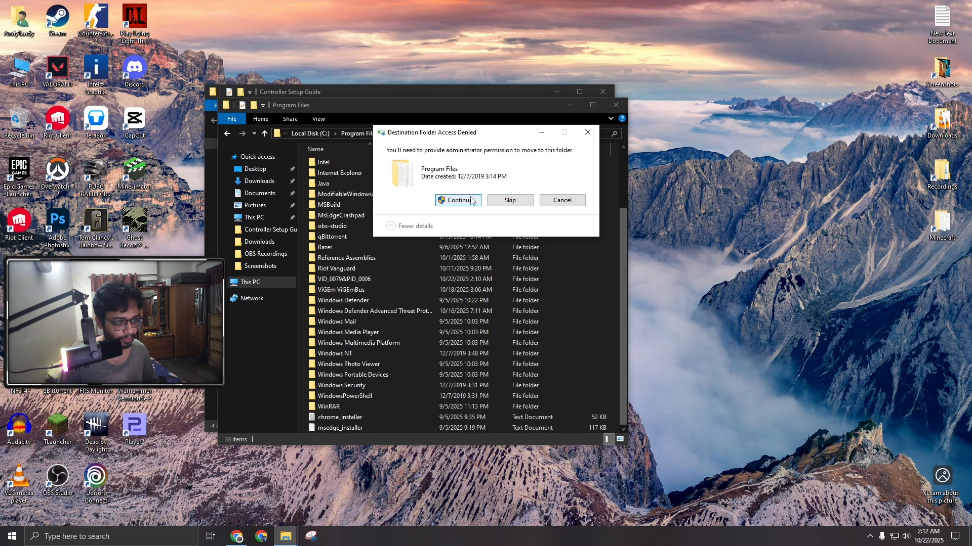
left_click(458, 200)
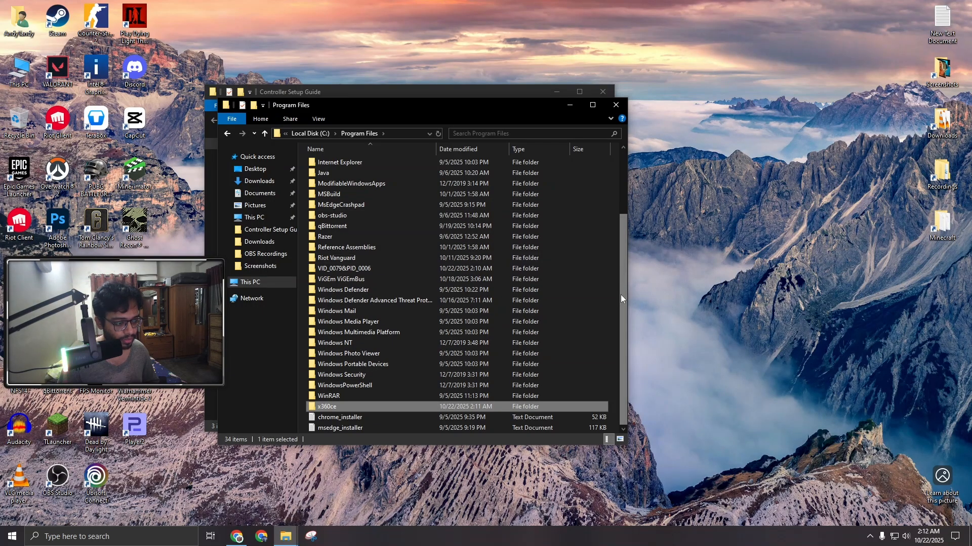
Create a desktop shortcut for x360ce.exe and open the shortcut's Advanced properties.
double_click(327, 406)
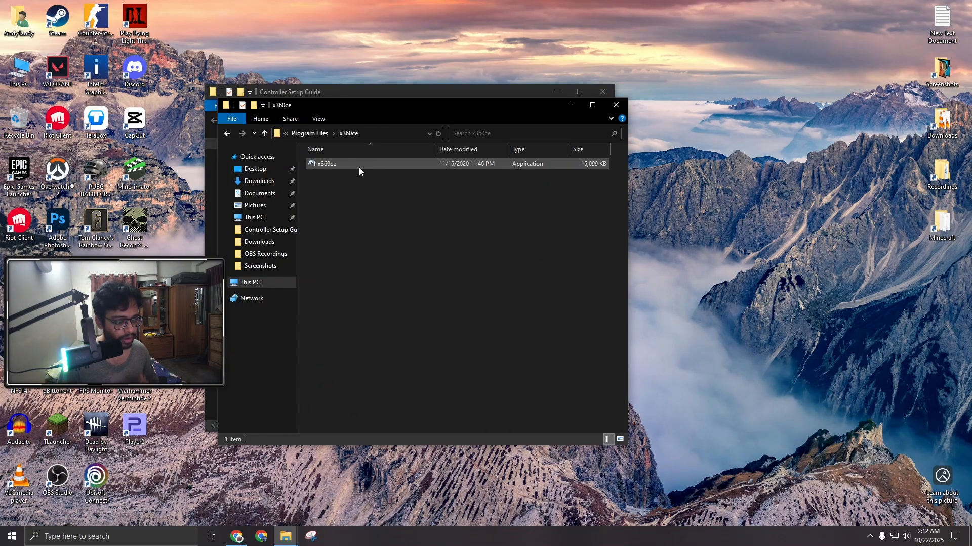
left_click(327, 164)
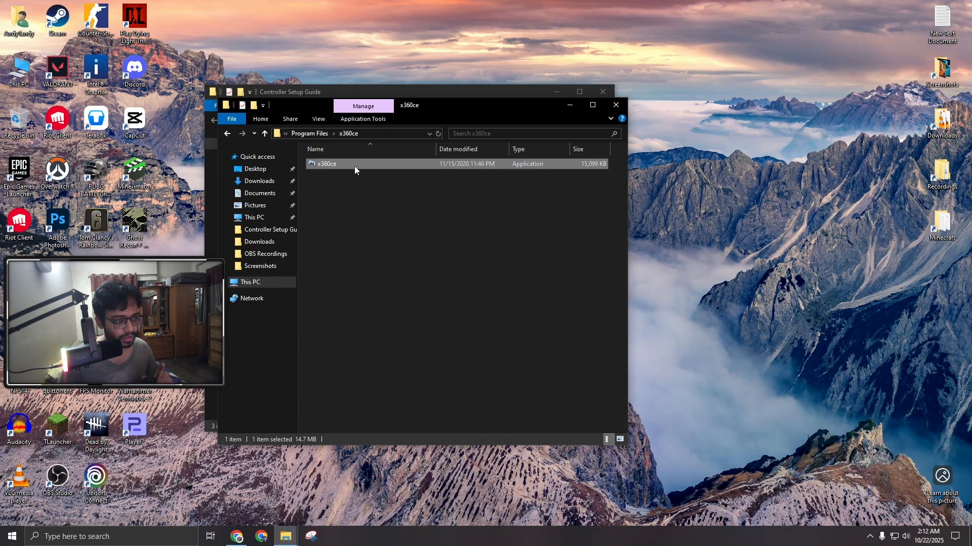
right_click(325, 164)
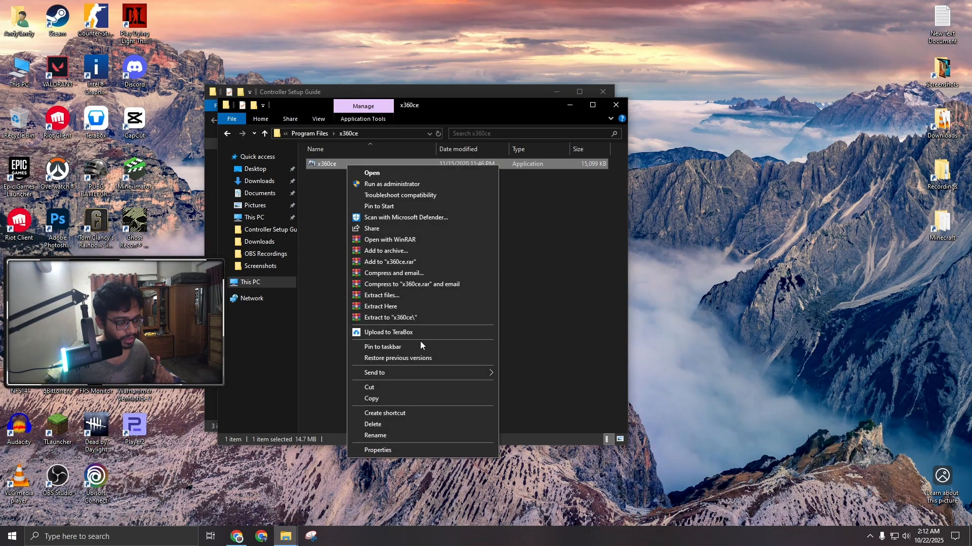
mouse_move(375, 372)
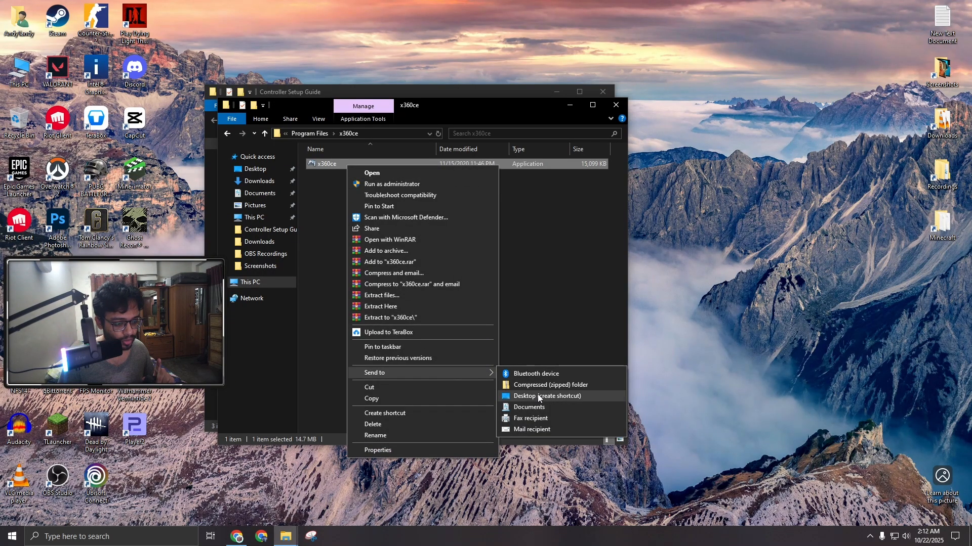
left_click(548, 396)
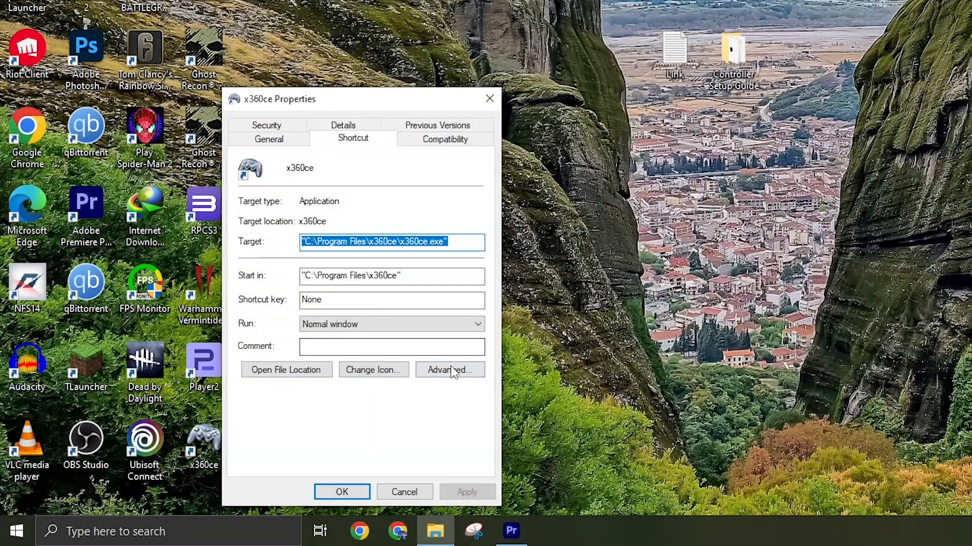
left_click(449, 371)
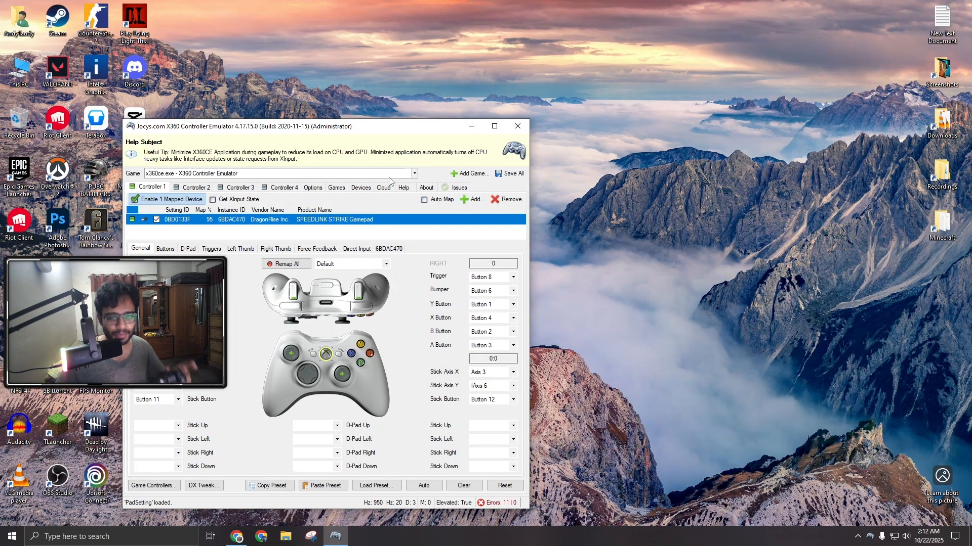
mouse_move(505, 200)
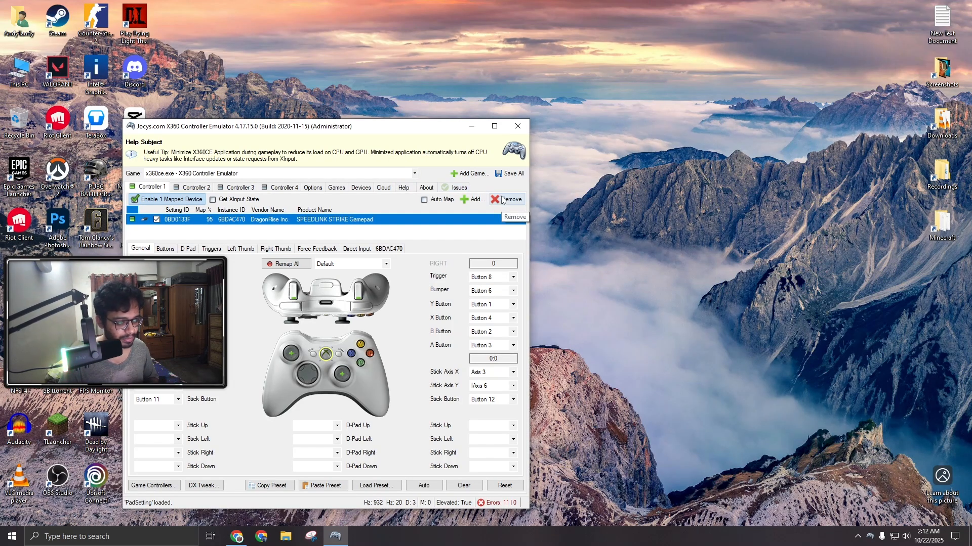
Remove and re-add the SPEEDLINK STRIKE Gamepad on Controller 1, confirming the Issues check is clean.
left_click(506, 200)
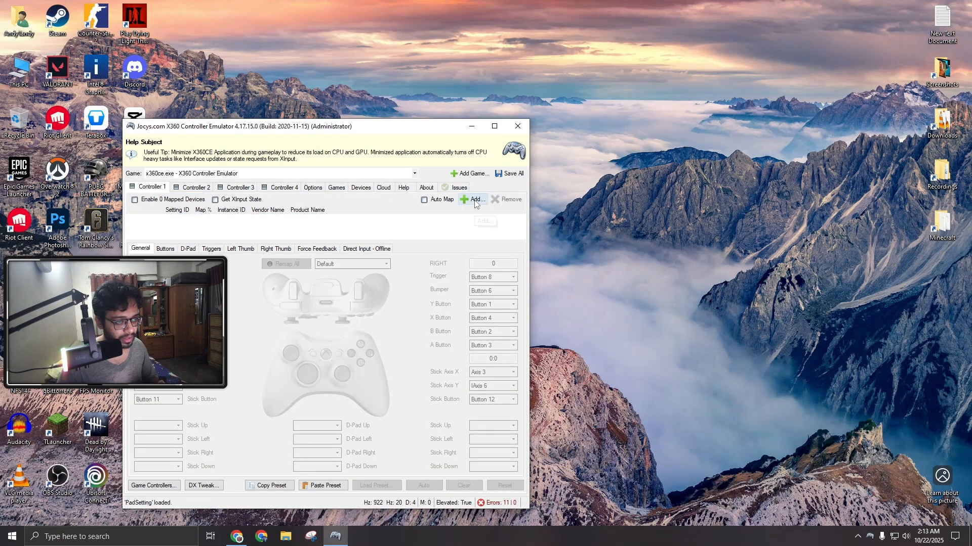
left_click(474, 199)
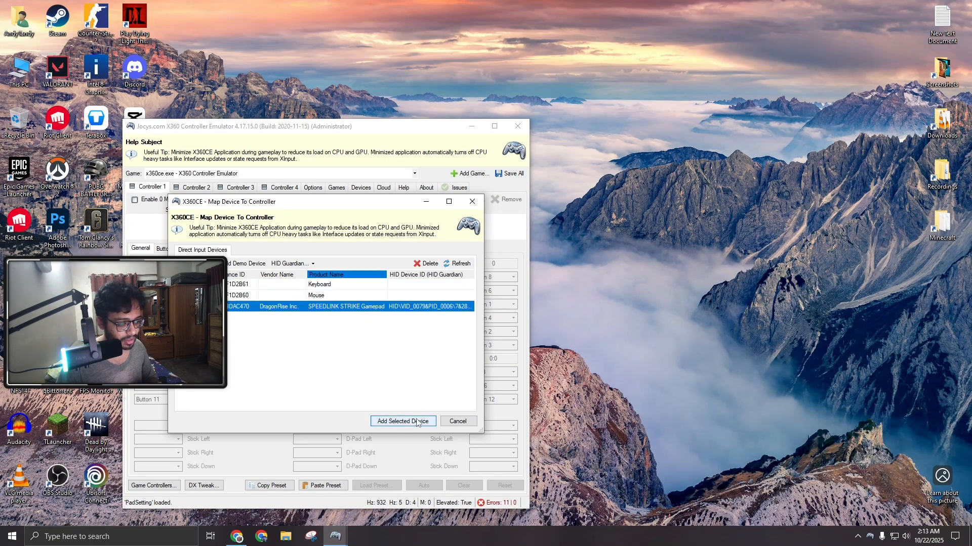
left_click(402, 421)
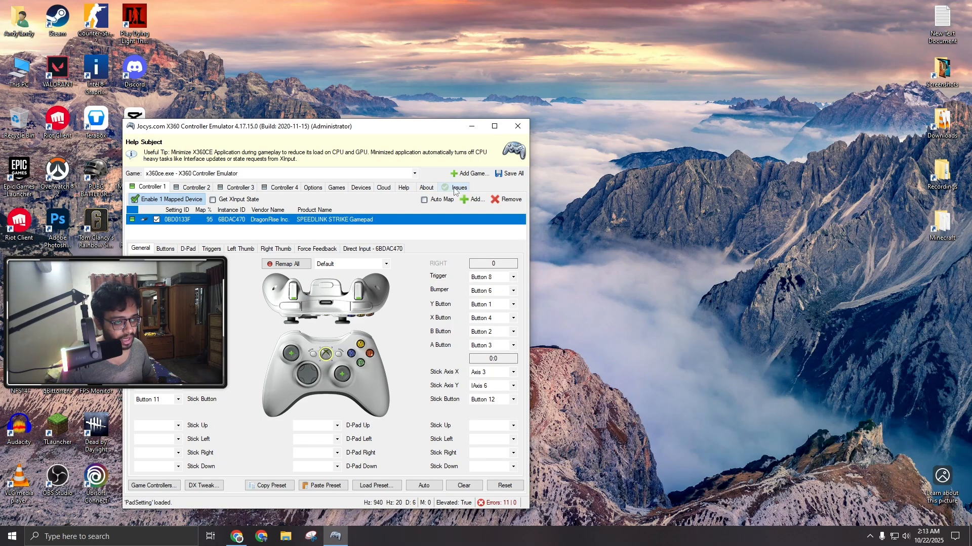
left_click(458, 188)
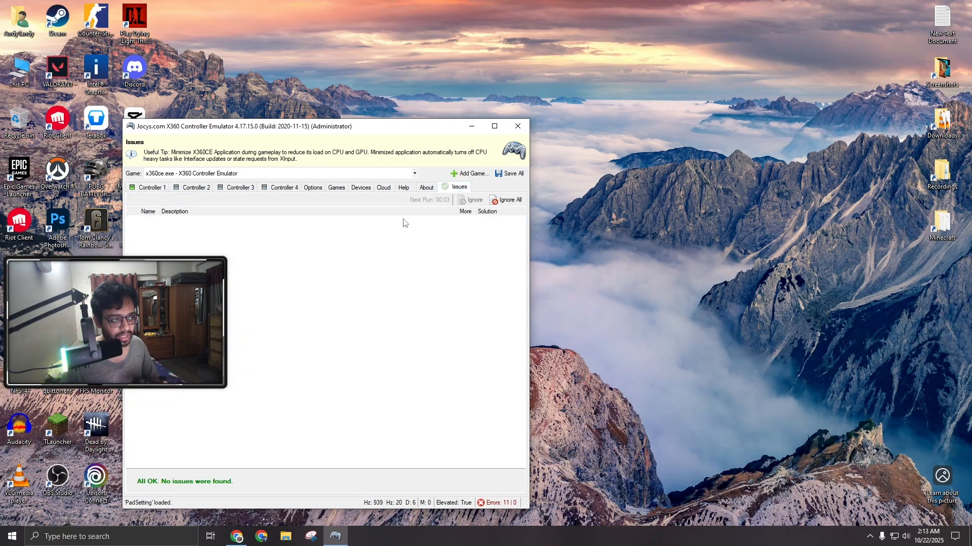
mouse_move(313, 246)
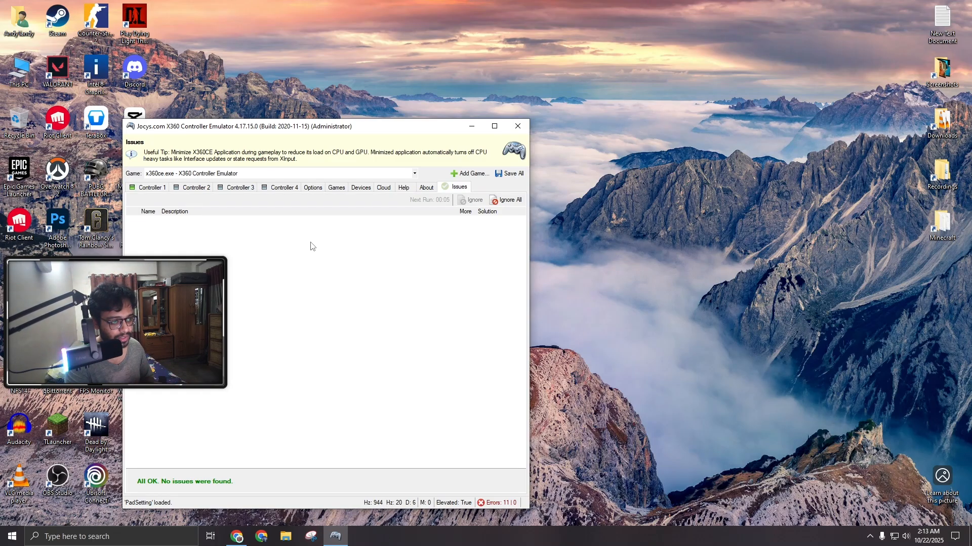
left_click(151, 188)
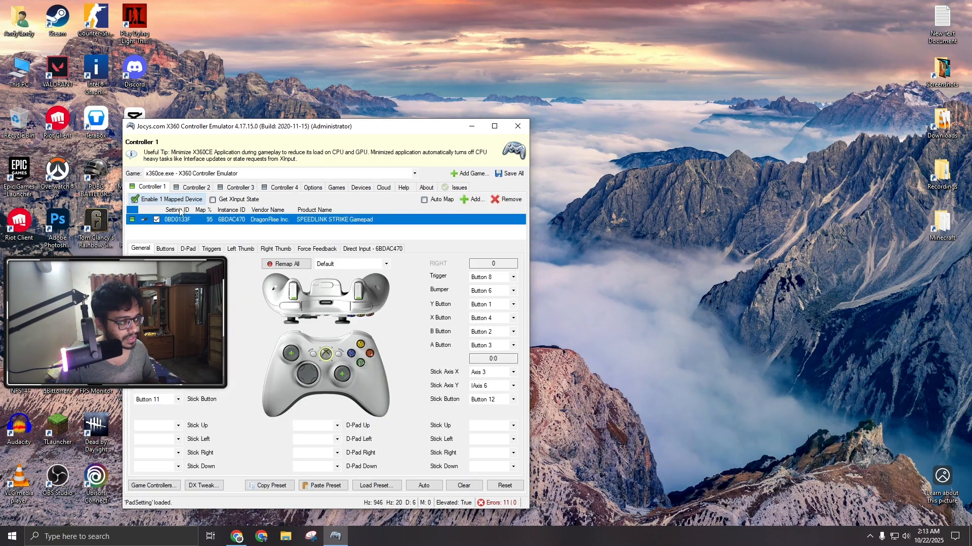
mouse_move(437, 199)
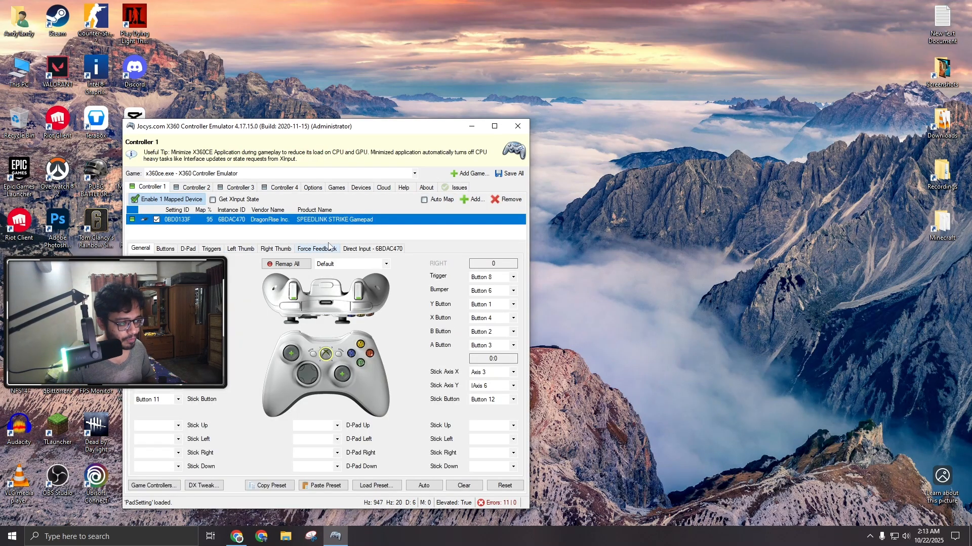
Show Controller 1's Force Feedback settings and drag the test slider to vibrate the motor.
left_click(316, 249)
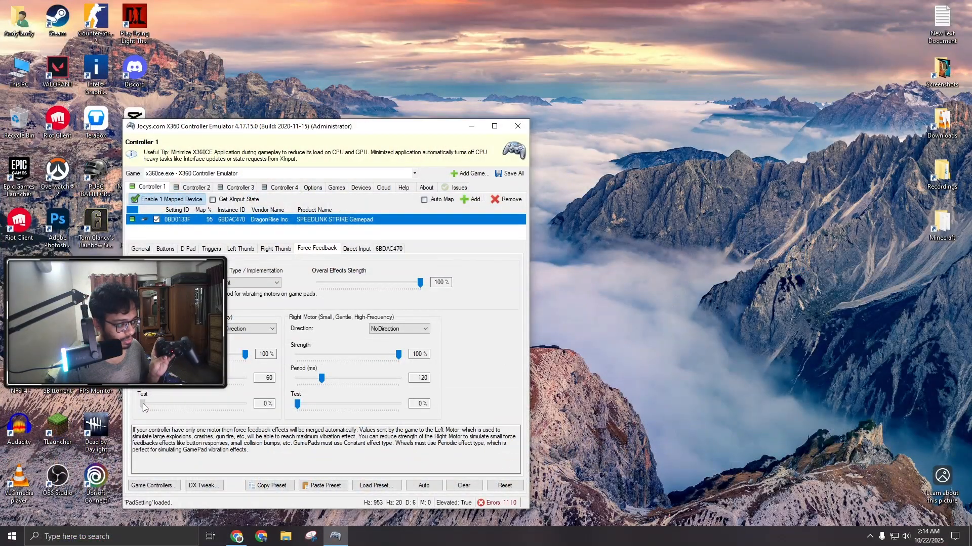
left_click_drag(143, 404, 198, 403)
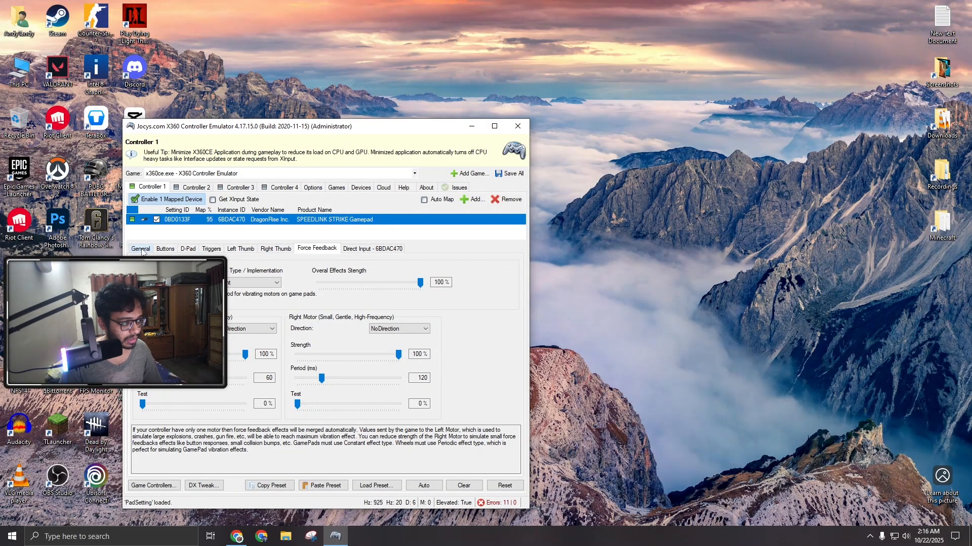
Return to General, Save All controller settings and close x360ce.
left_click(141, 249)
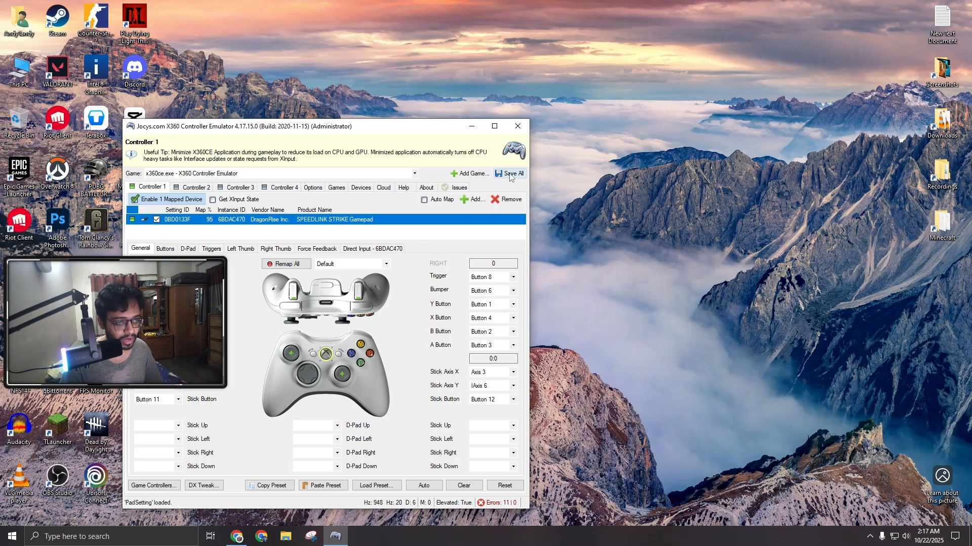
mouse_move(510, 173)
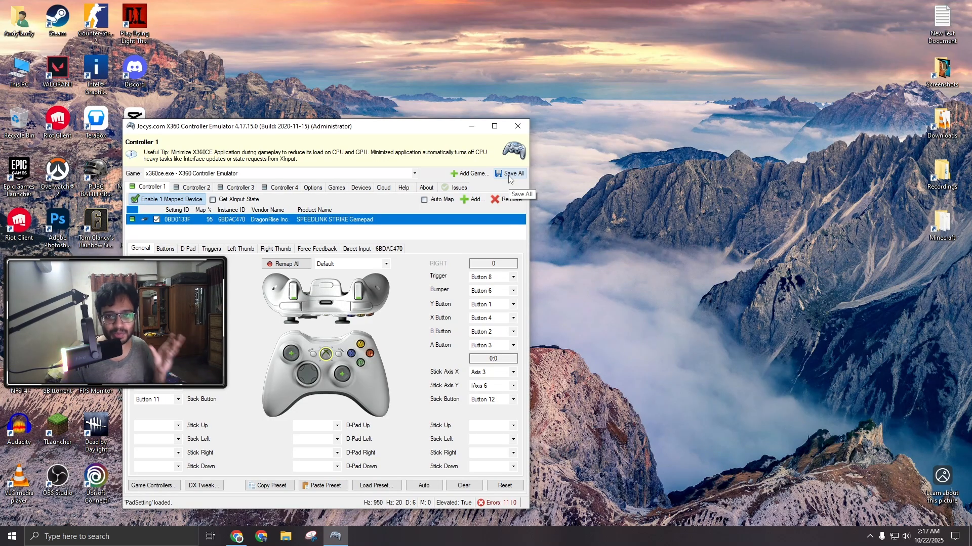
left_click(512, 173)
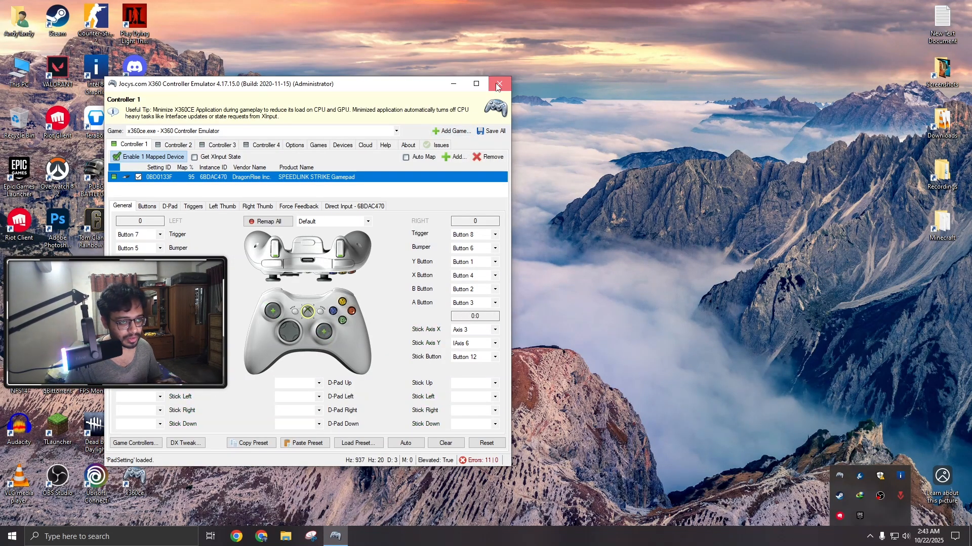
left_click(499, 84)
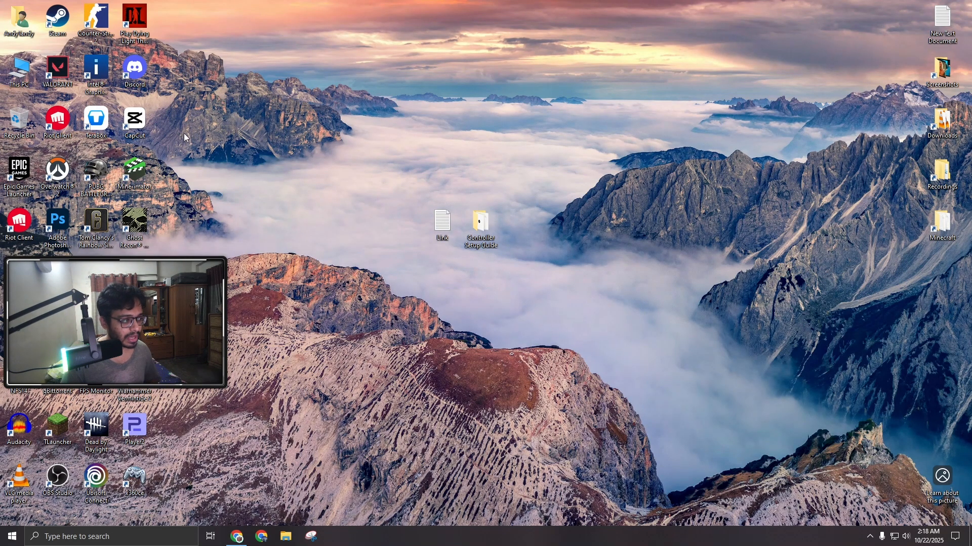
mouse_move(57, 170)
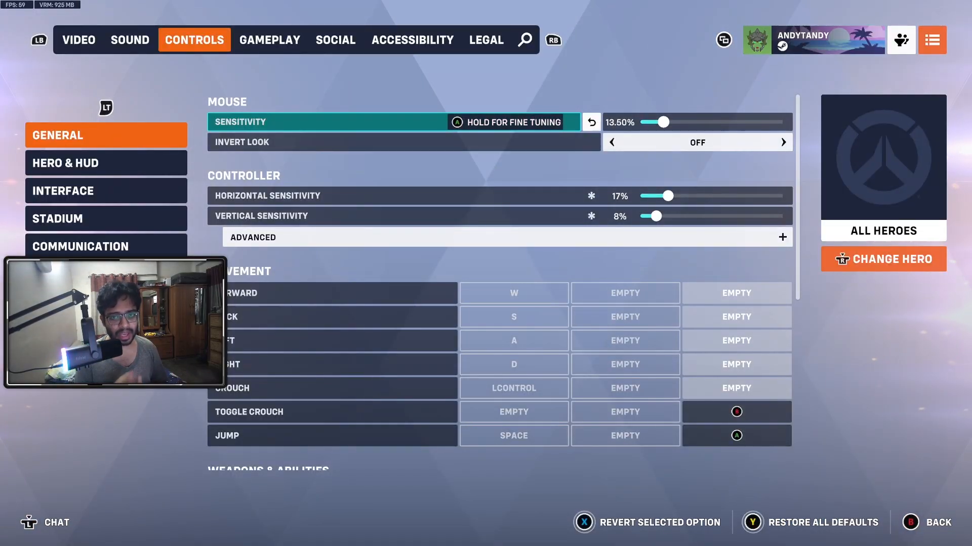
Check controller sensitivity, then ready up for a Competitive match in the Damage role.
left_click(501, 237)
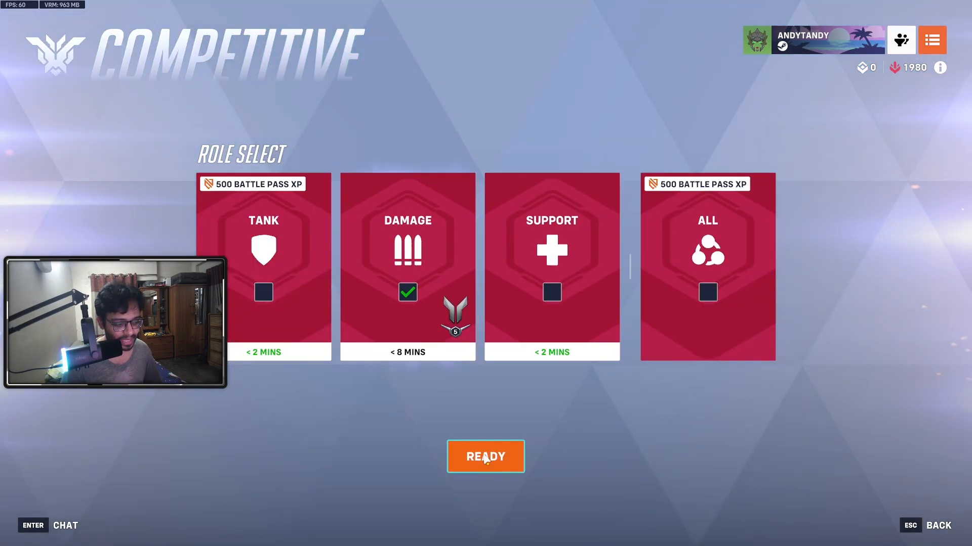
left_click(485, 456)
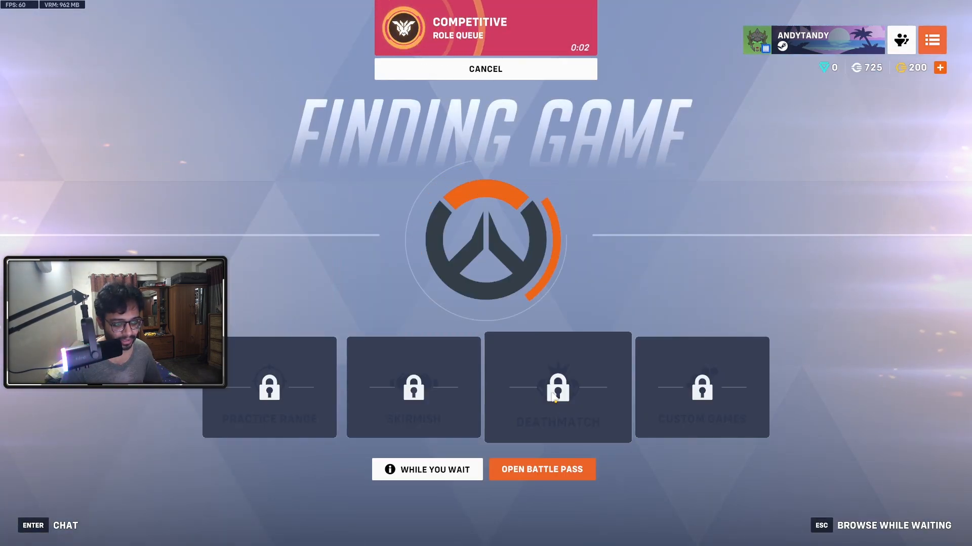